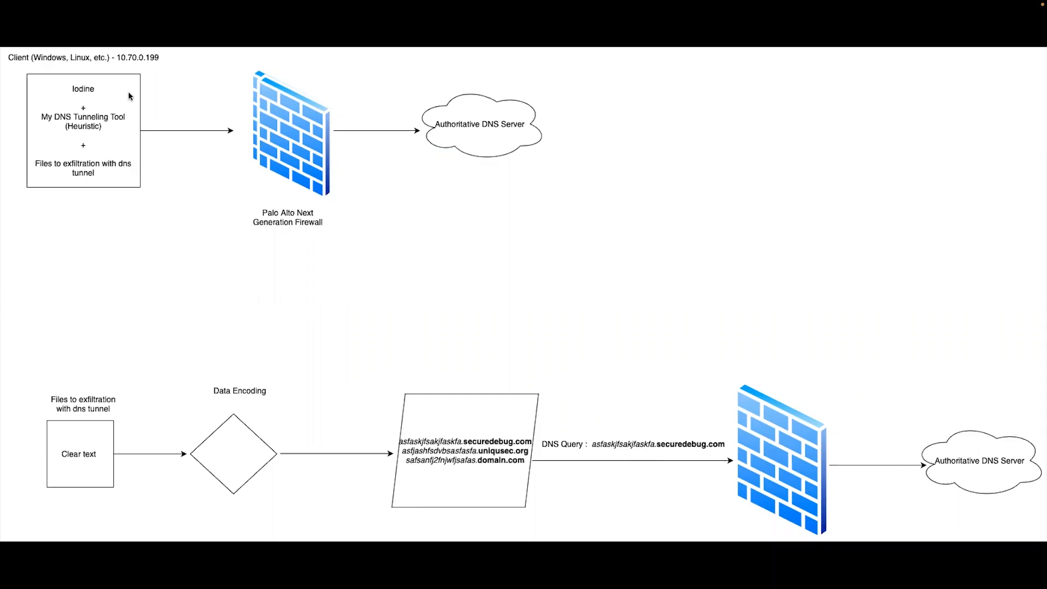
mouse_move(676, 147)
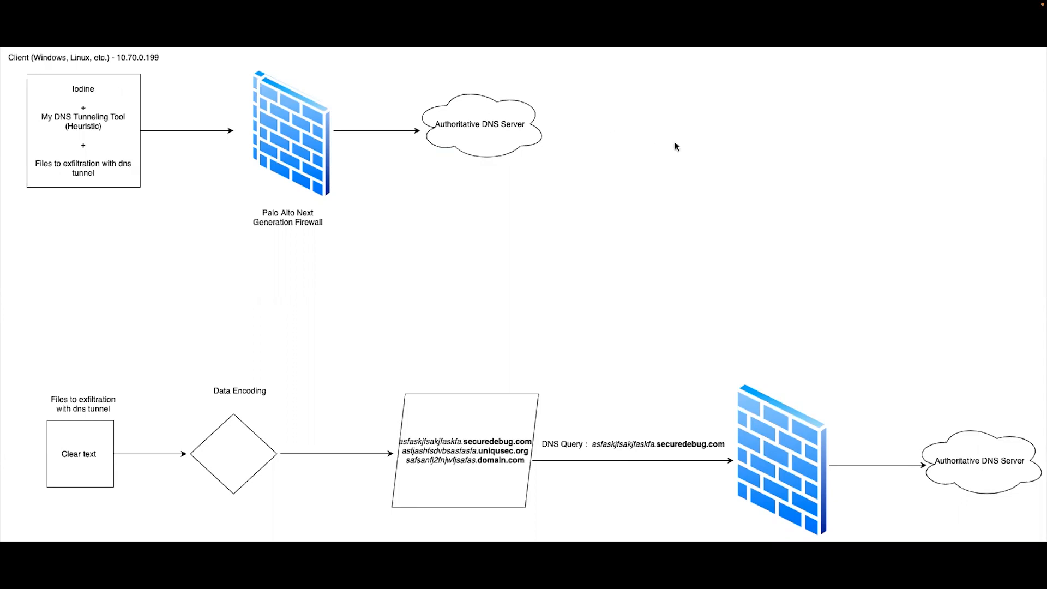
mouse_move(644, 163)
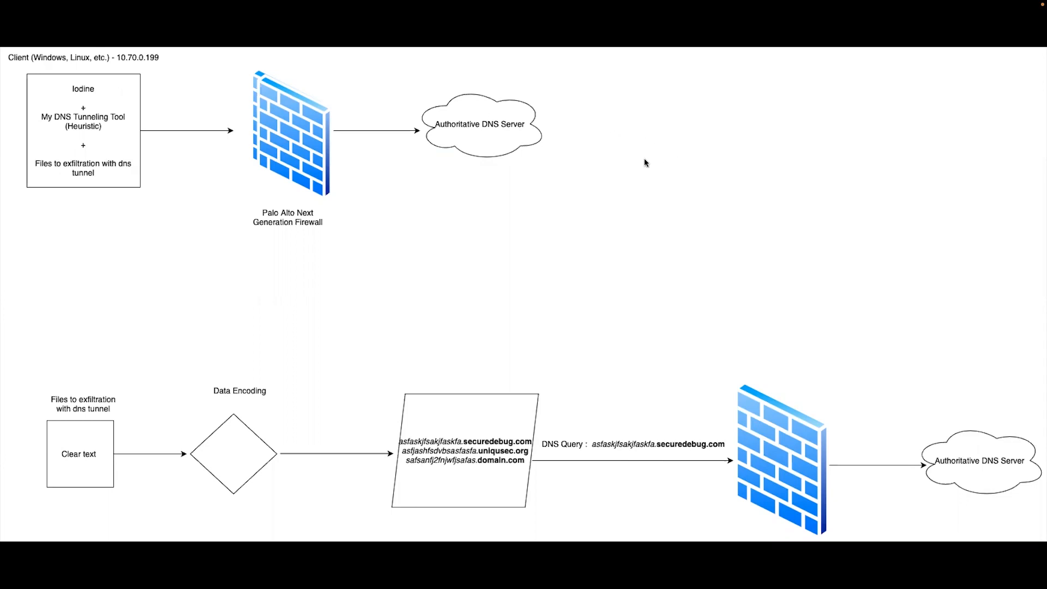
mouse_move(476, 130)
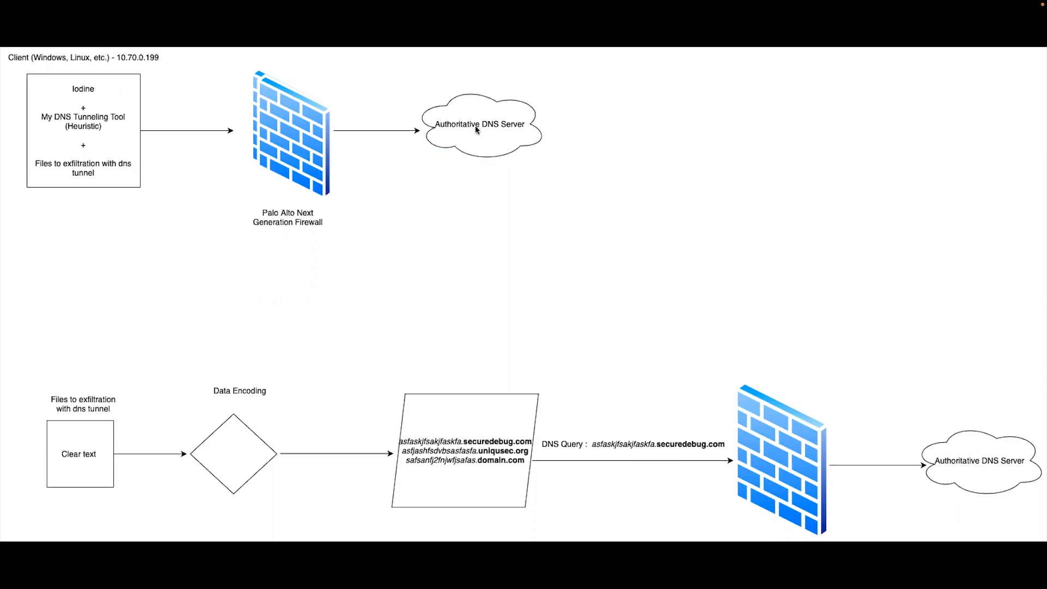
mouse_move(312, 140)
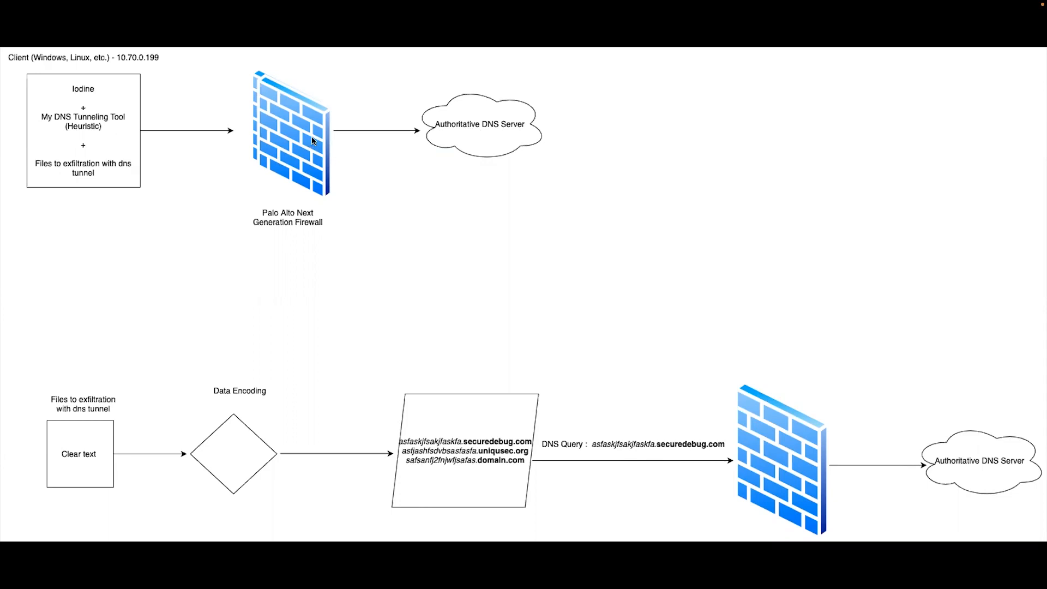
mouse_move(141, 441)
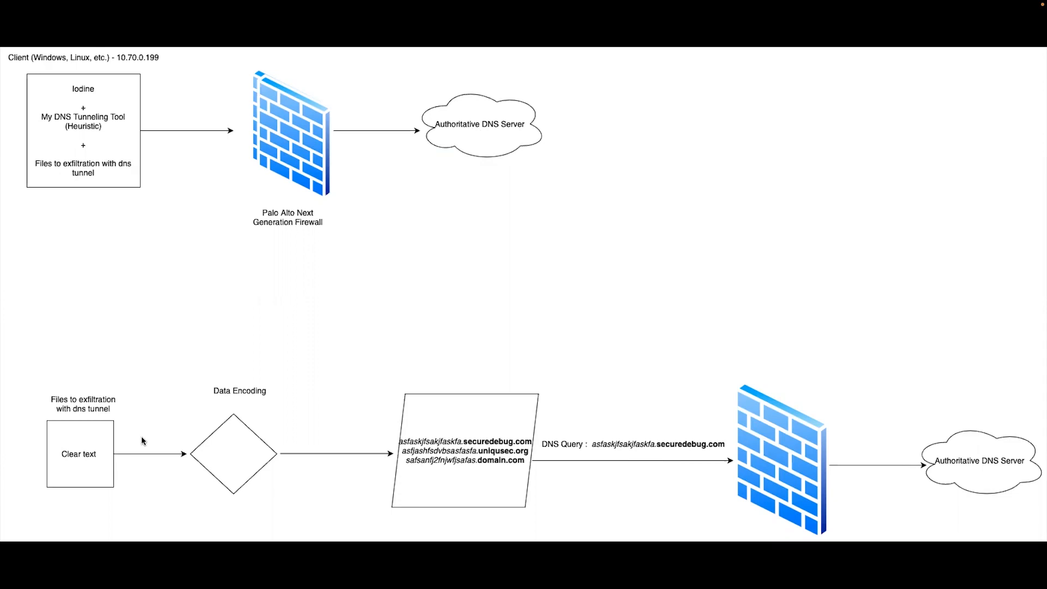
mouse_move(271, 469)
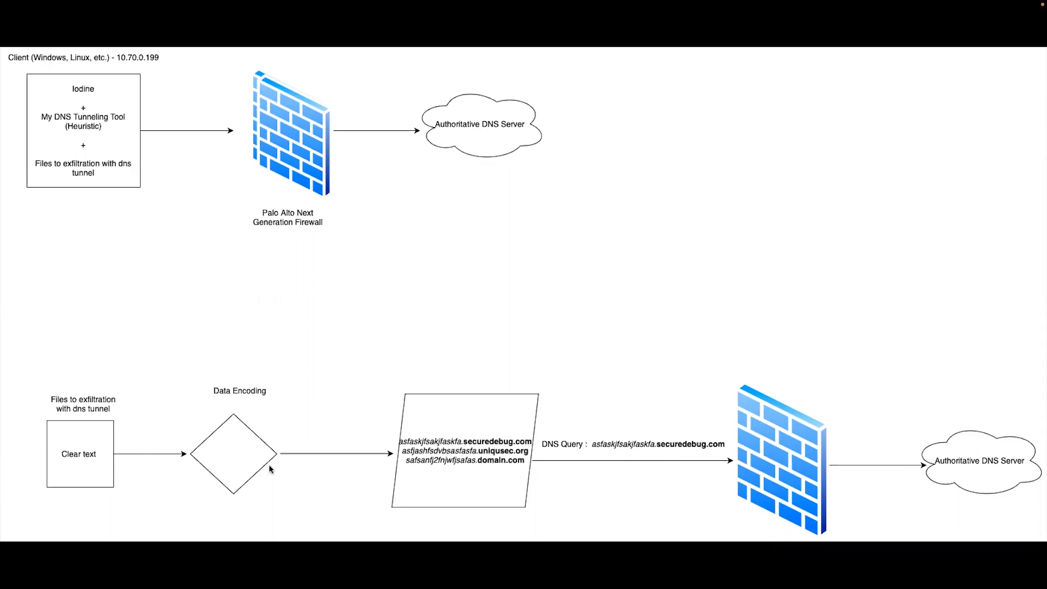
mouse_move(913, 465)
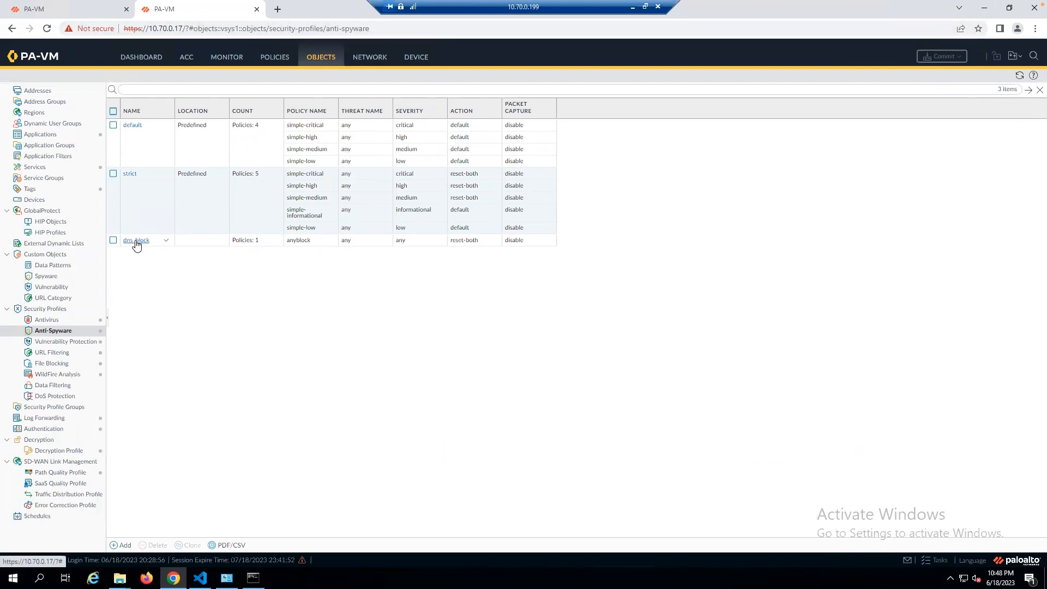
Review the dns_block anti-spyware profile's DNS Policies and their signature sources
left_click(113, 240)
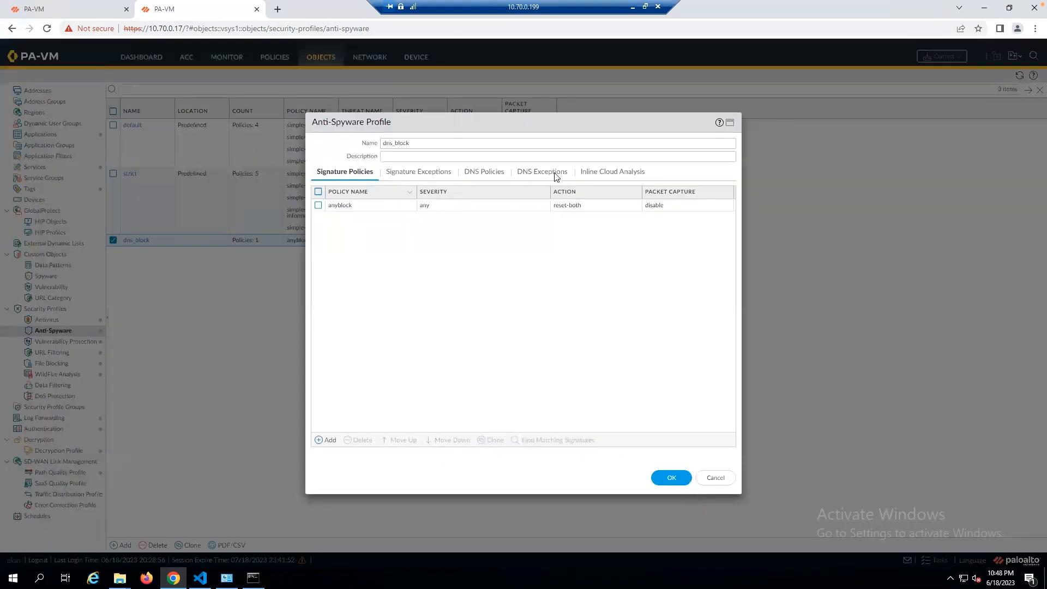
left_click(556, 143)
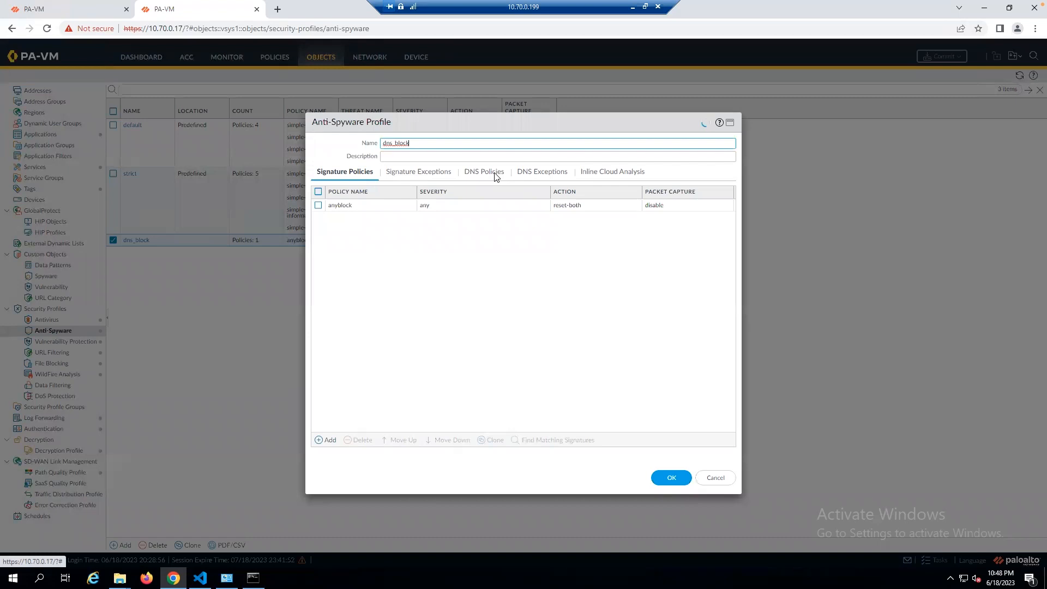
left_click(482, 171)
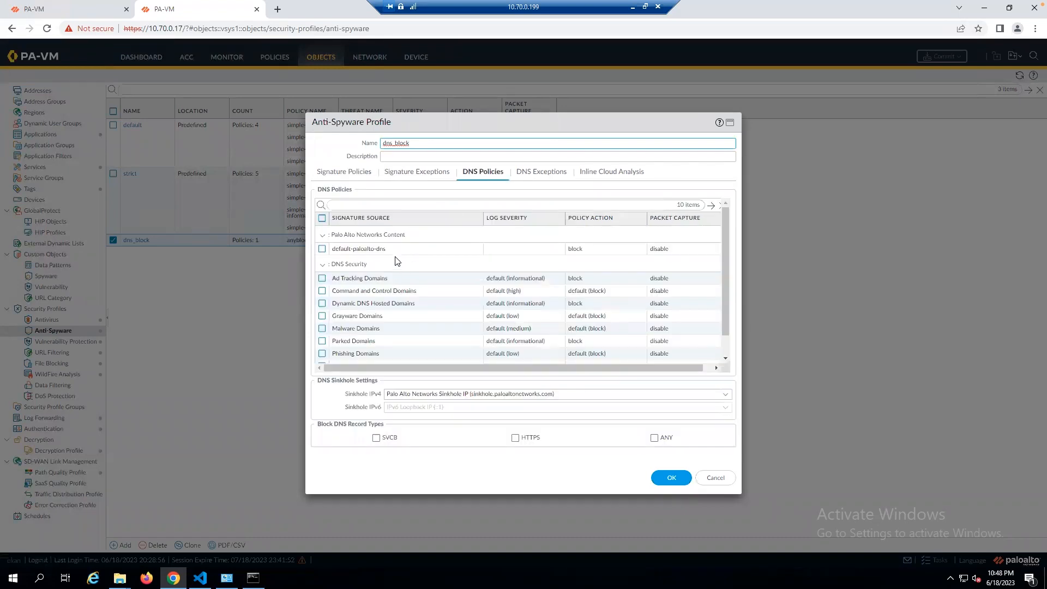
mouse_move(354, 241)
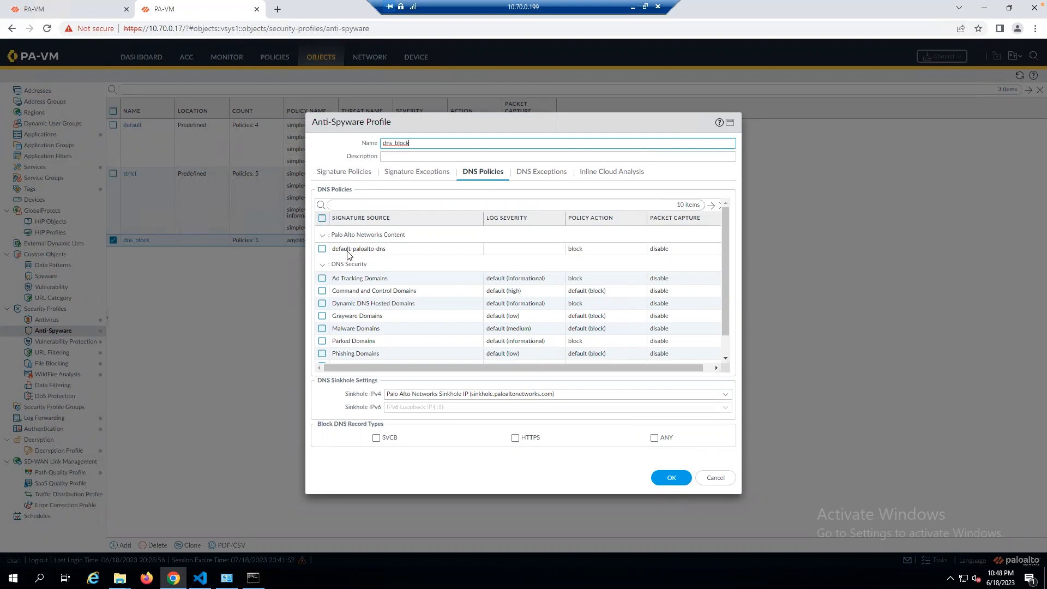
mouse_move(530, 246)
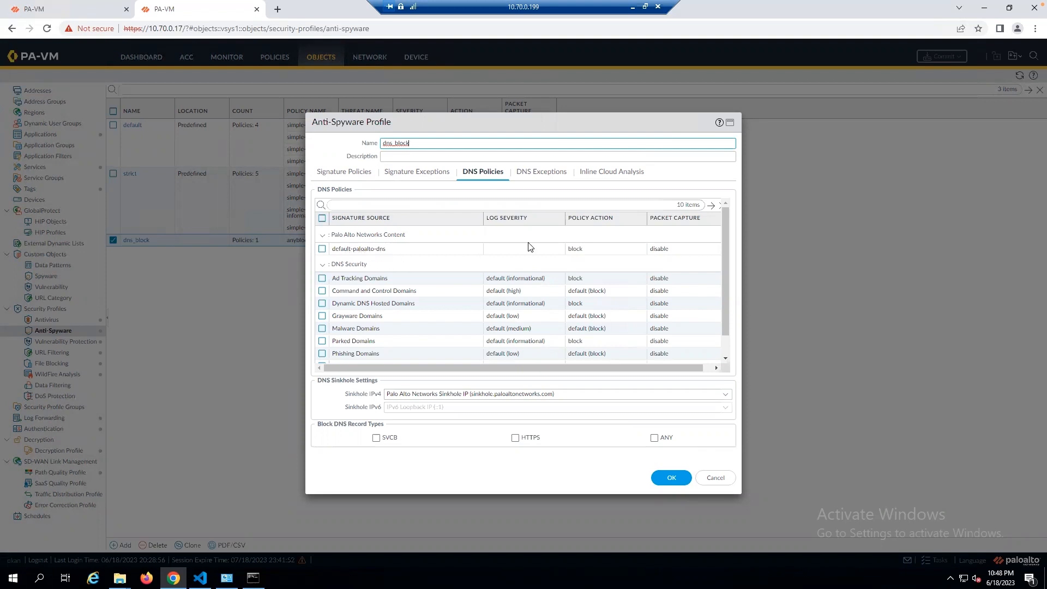
mouse_move(410, 278)
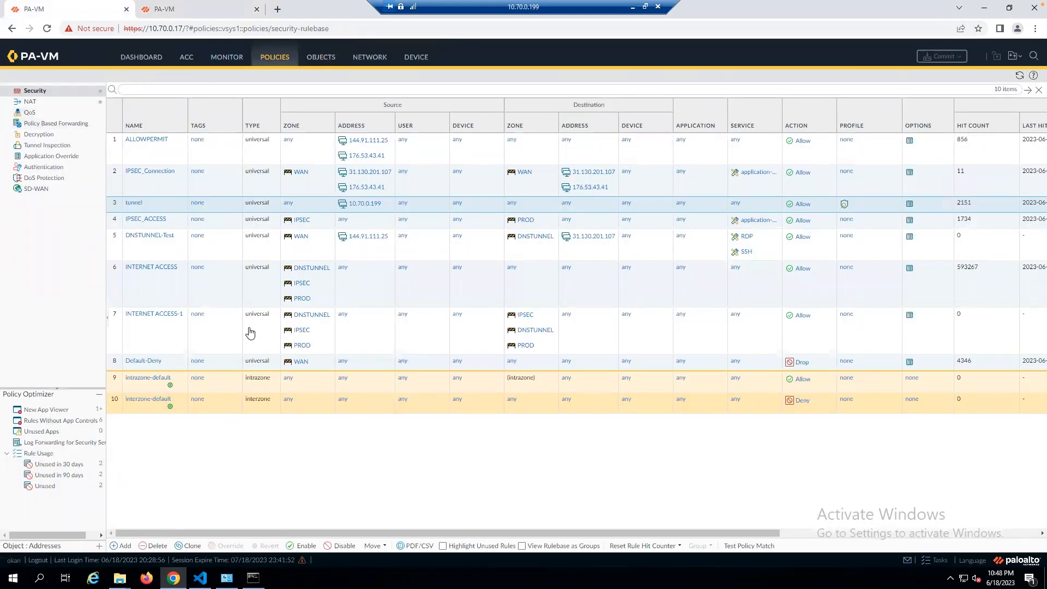
mouse_move(232, 60)
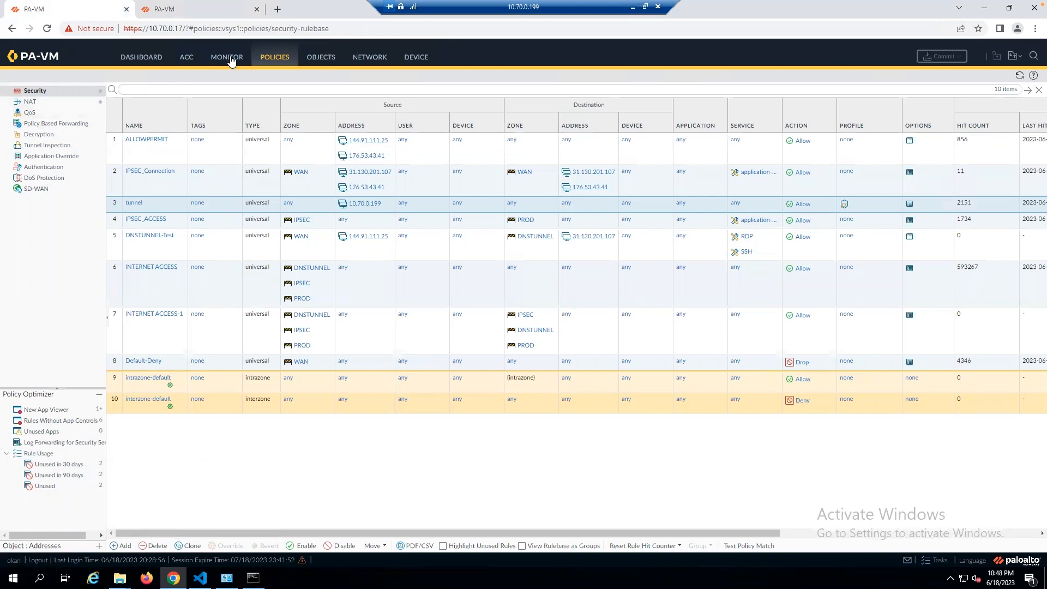
Show the Monitor > Logs > Threat view with spyware detections from 10.70.0.199
left_click(226, 56)
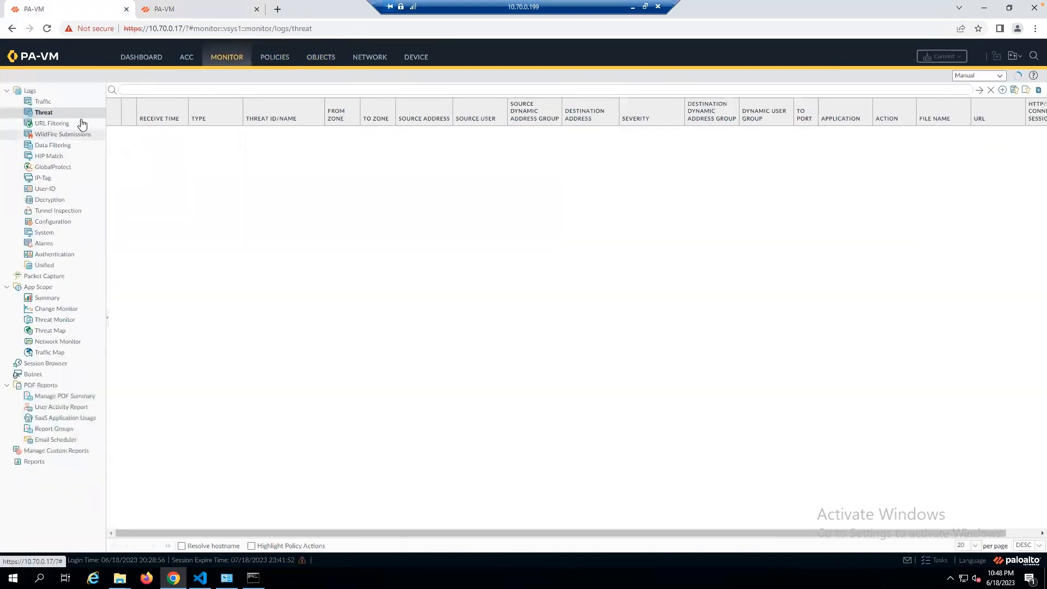
left_click(43, 112)
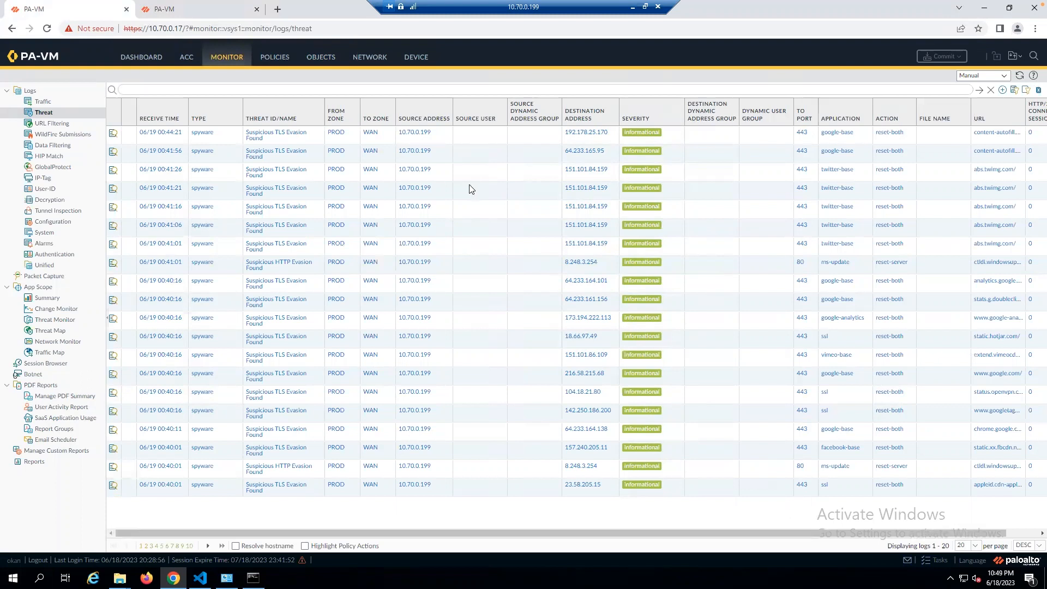
mouse_move(442, 265)
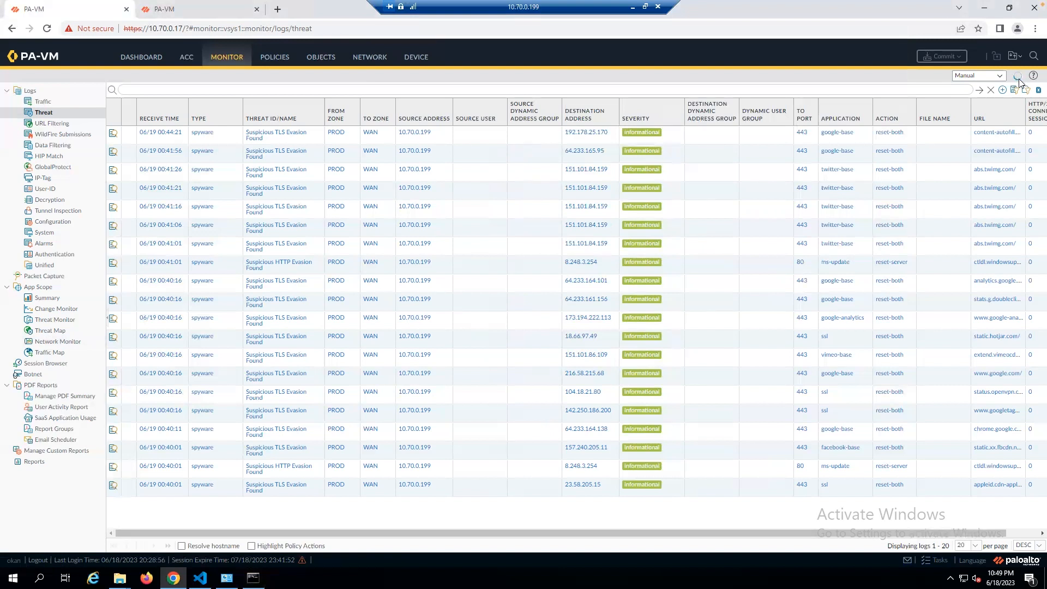
Refresh the threat log to reveal the critical Iodine DNS tunnel entry to 1.1.1.1
left_click(1019, 75)
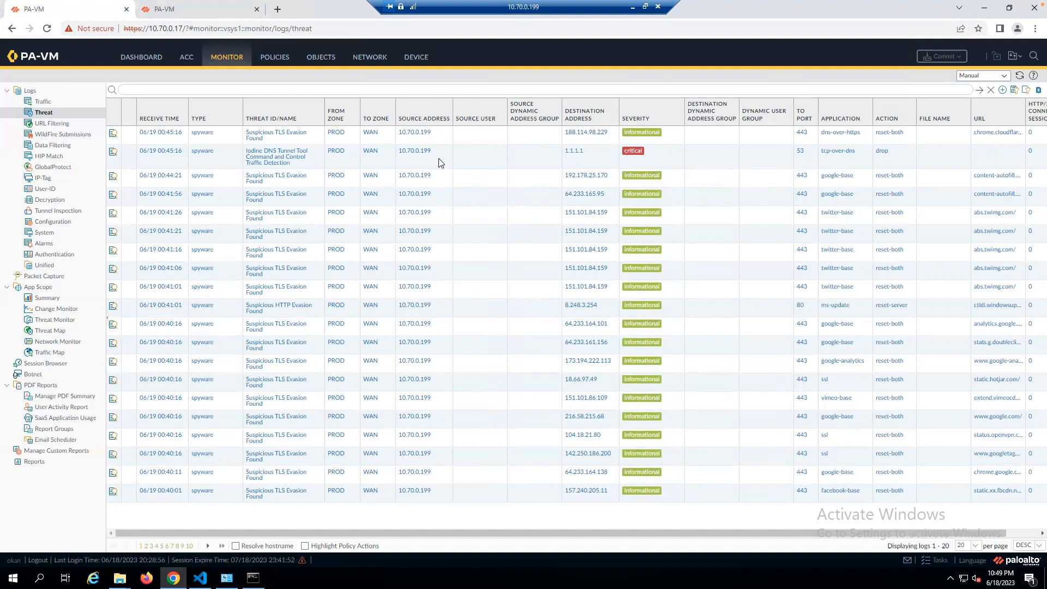
mouse_move(275, 178)
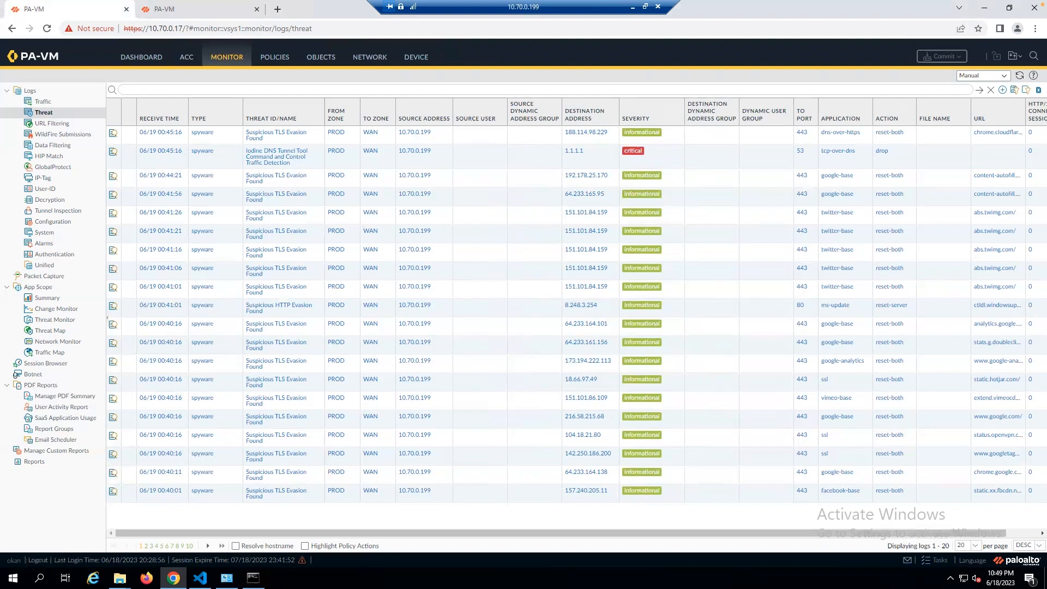
mouse_move(65, 577)
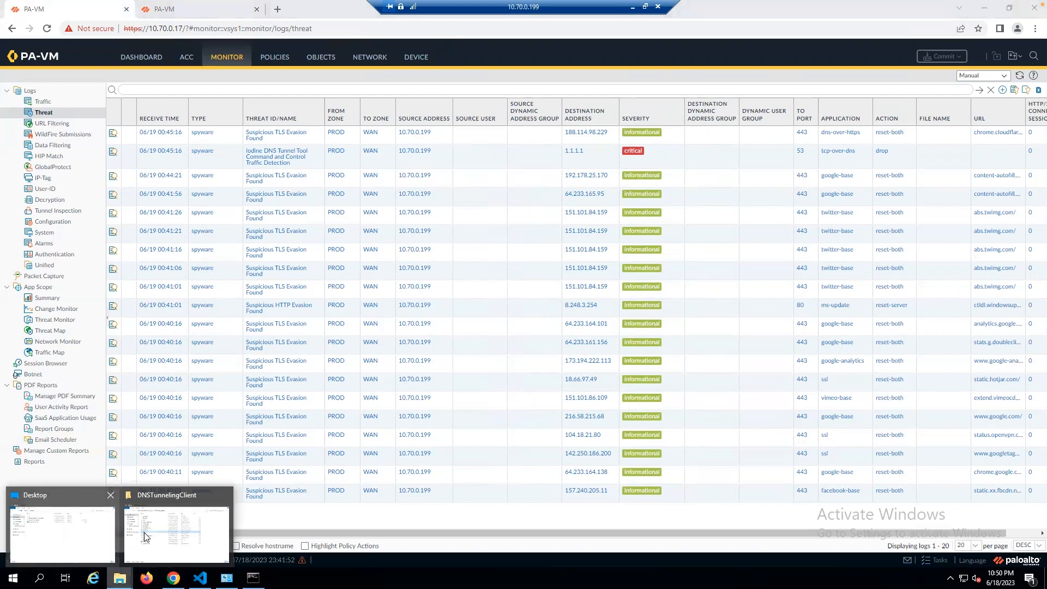
Read the paloalto.txt poem from the DNSTunnelingClient folder in Notepad, then close it
left_click(176, 532)
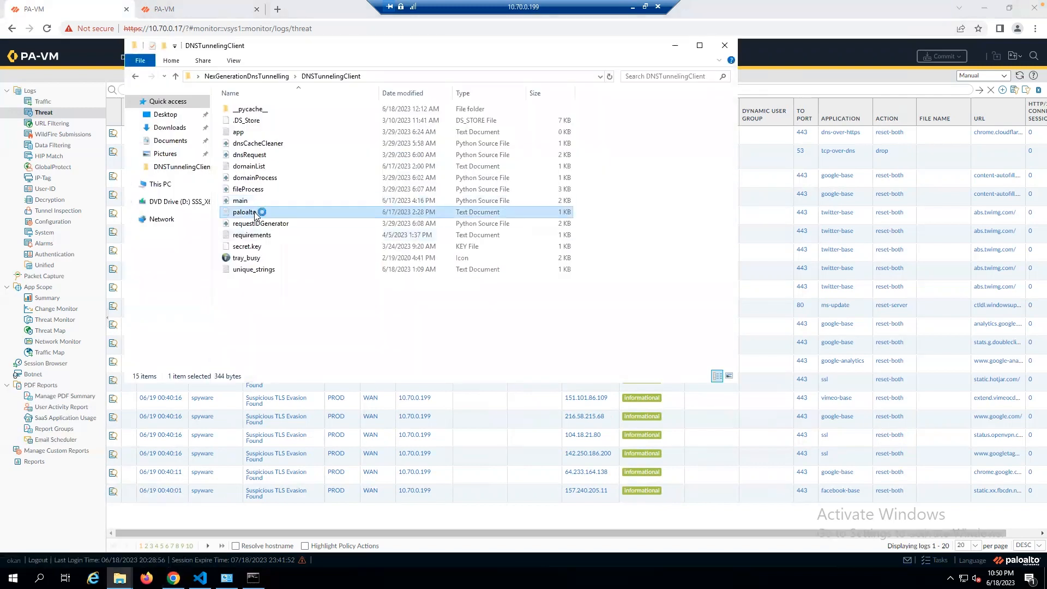
double_click(244, 212)
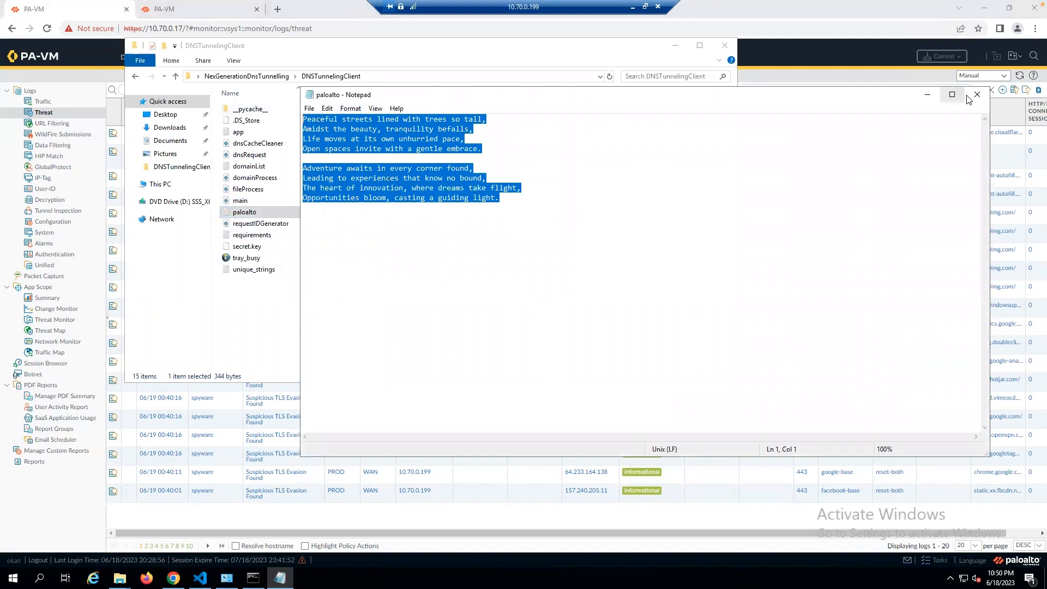
left_click(976, 94)
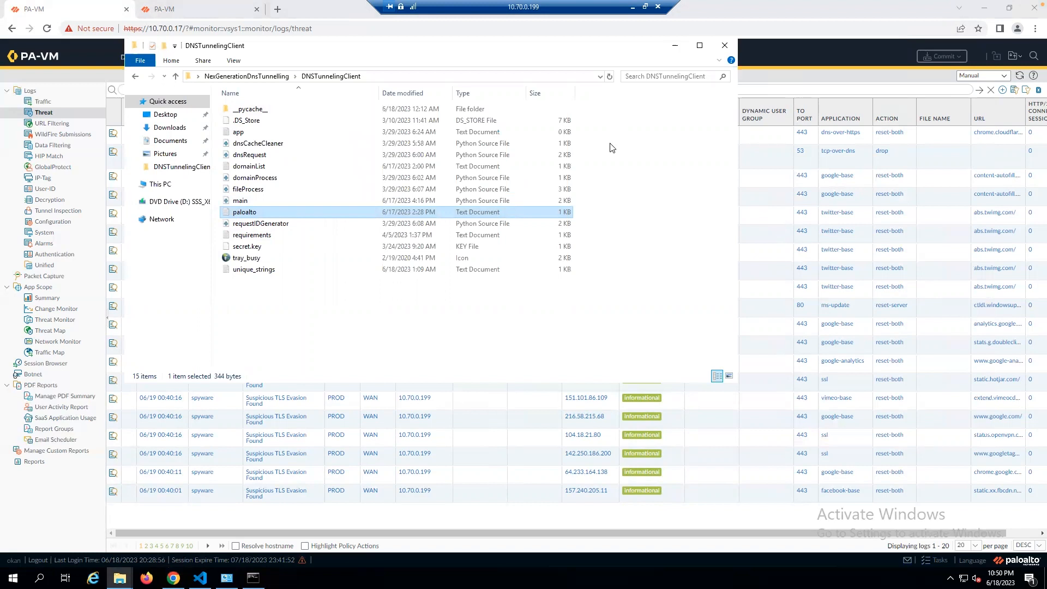
mouse_move(716, 10)
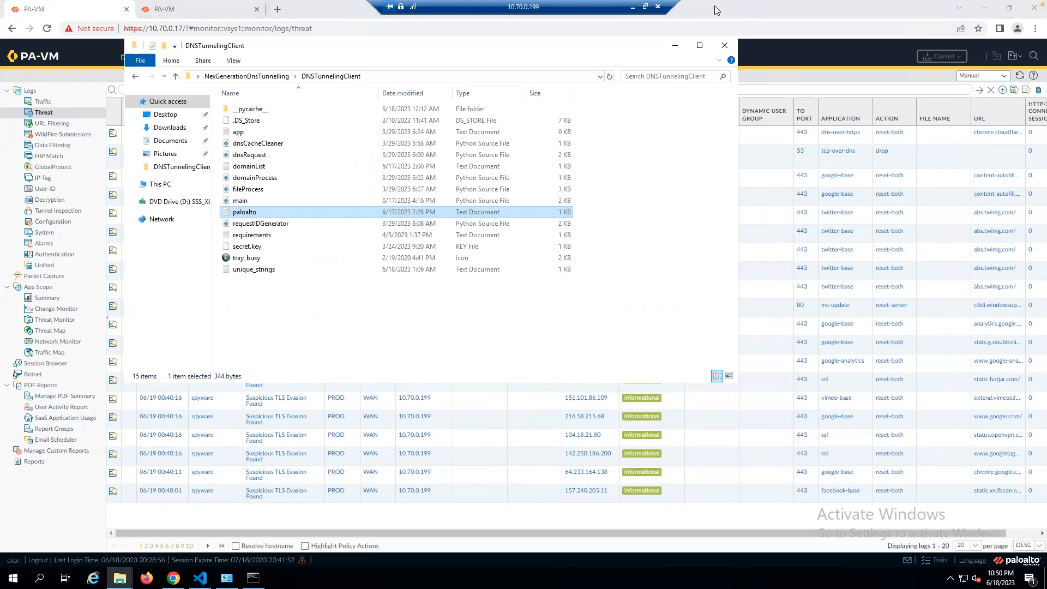
Start the server's main.py, then run the client main.py sending 20 tunnelled queries
left_click(584, 577)
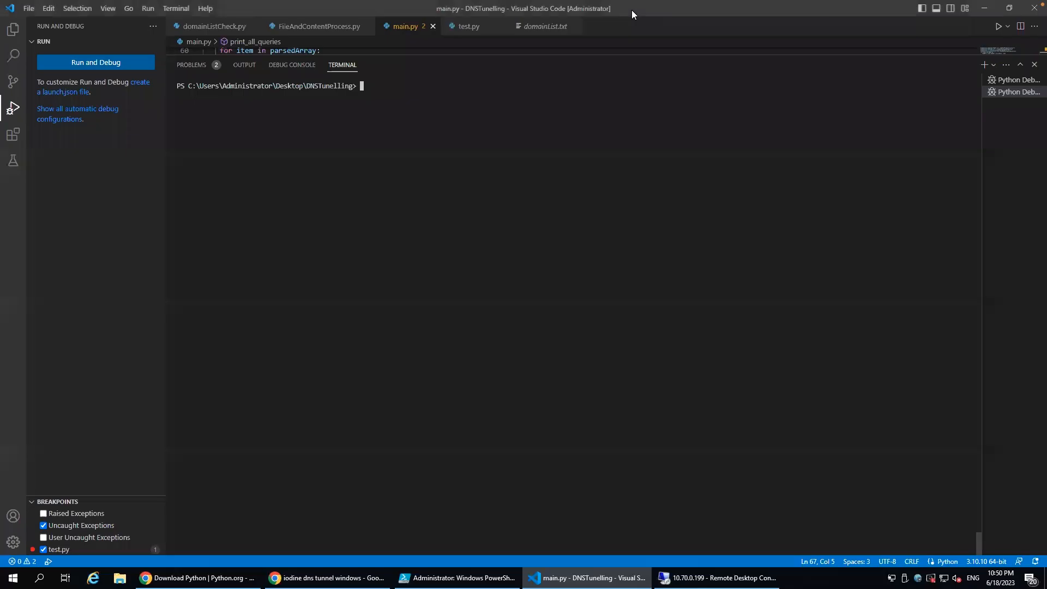
mouse_move(342, 65)
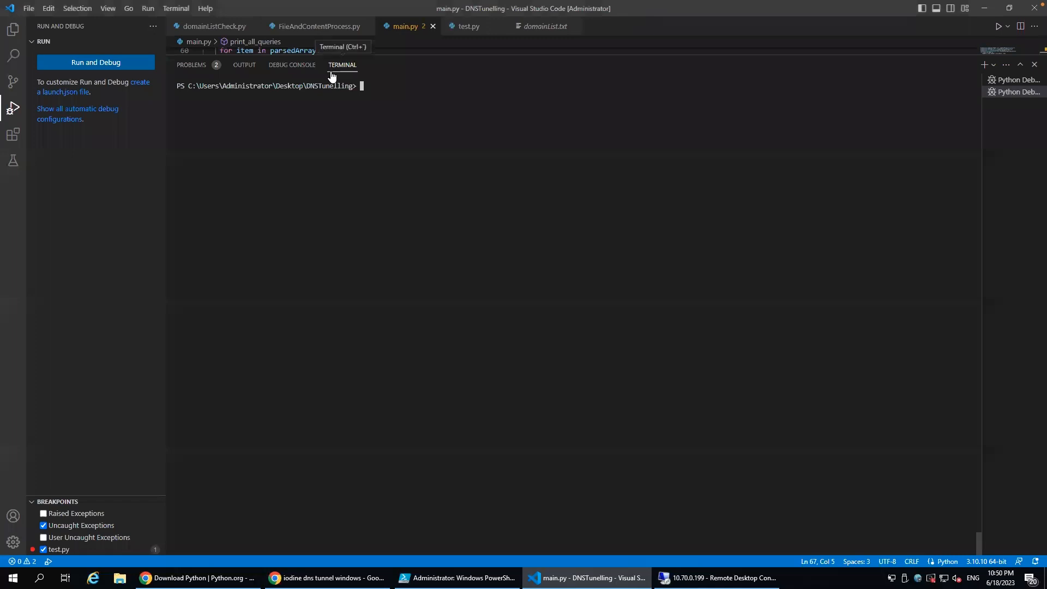
mouse_move(306, 70)
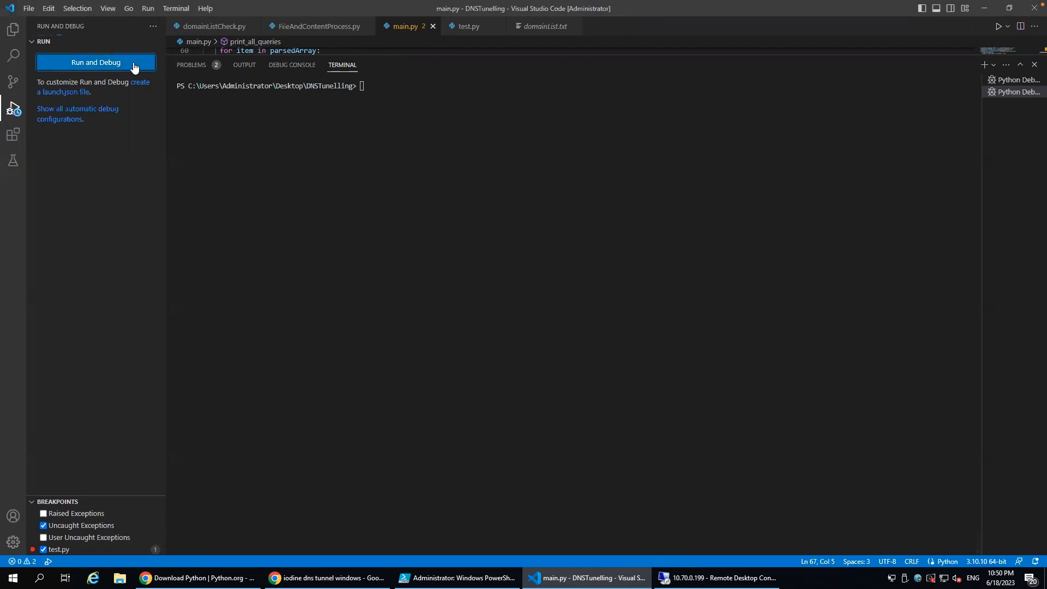
left_click(94, 63)
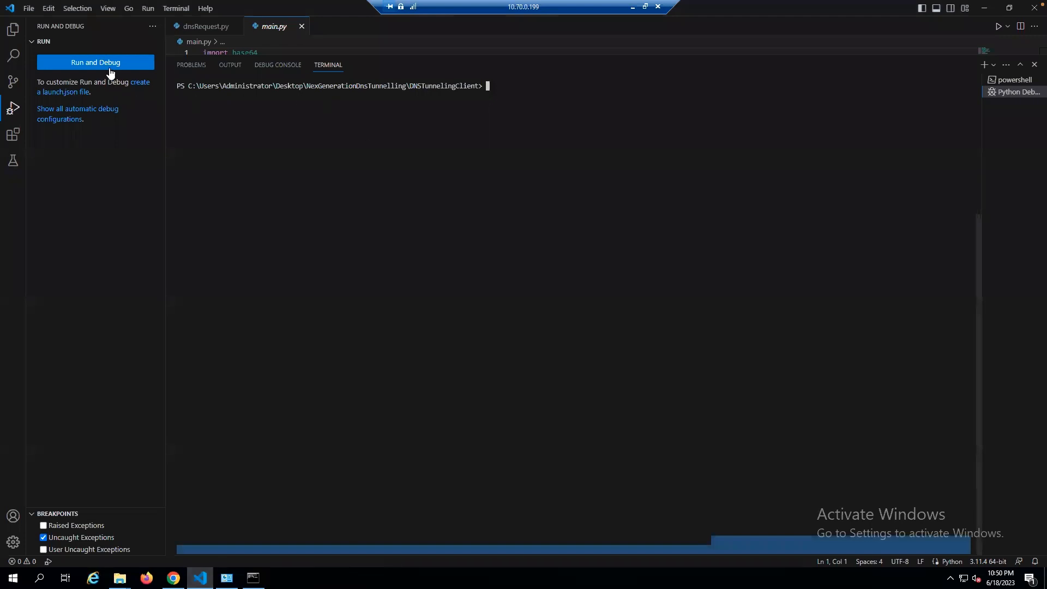
left_click(95, 63)
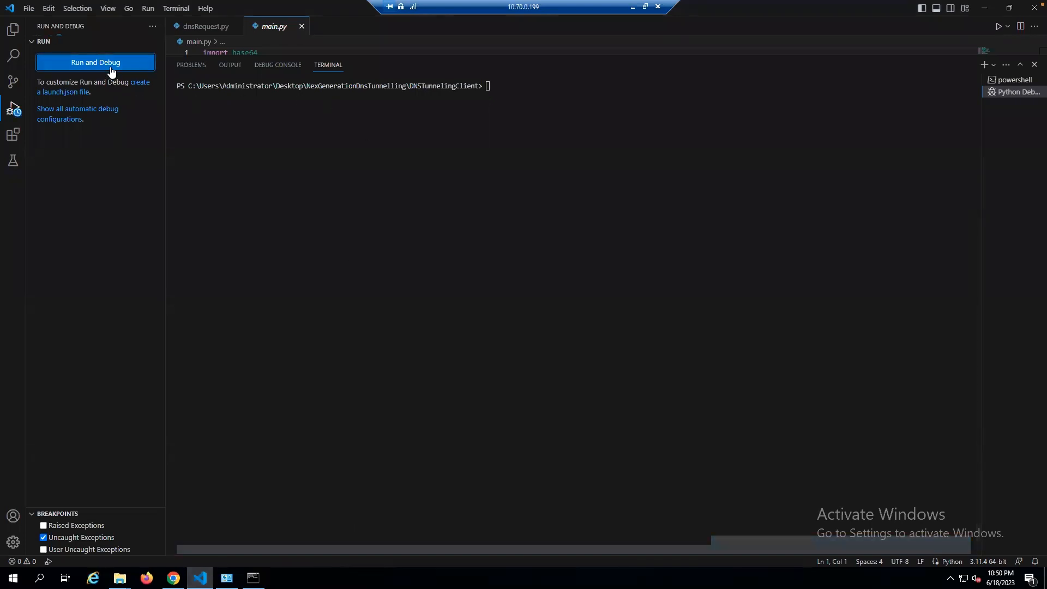
left_click(95, 62)
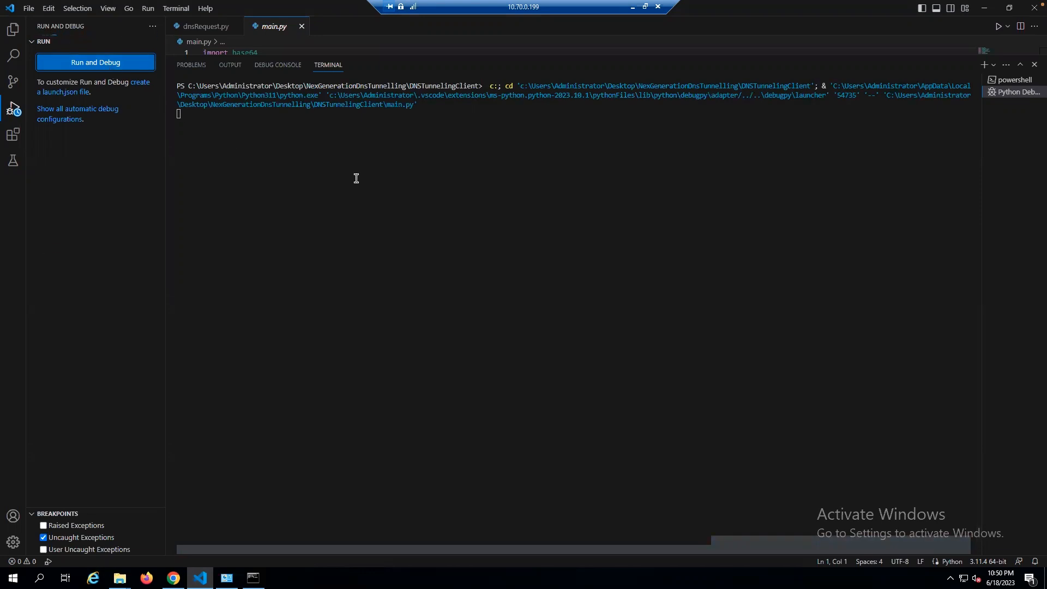
left_click(95, 62)
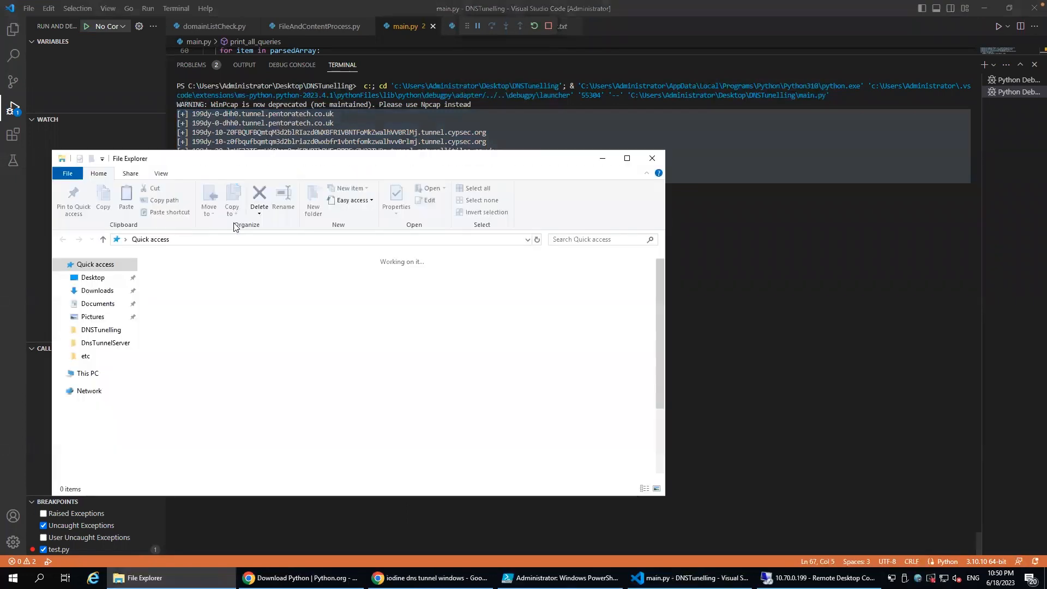
left_click(100, 329)
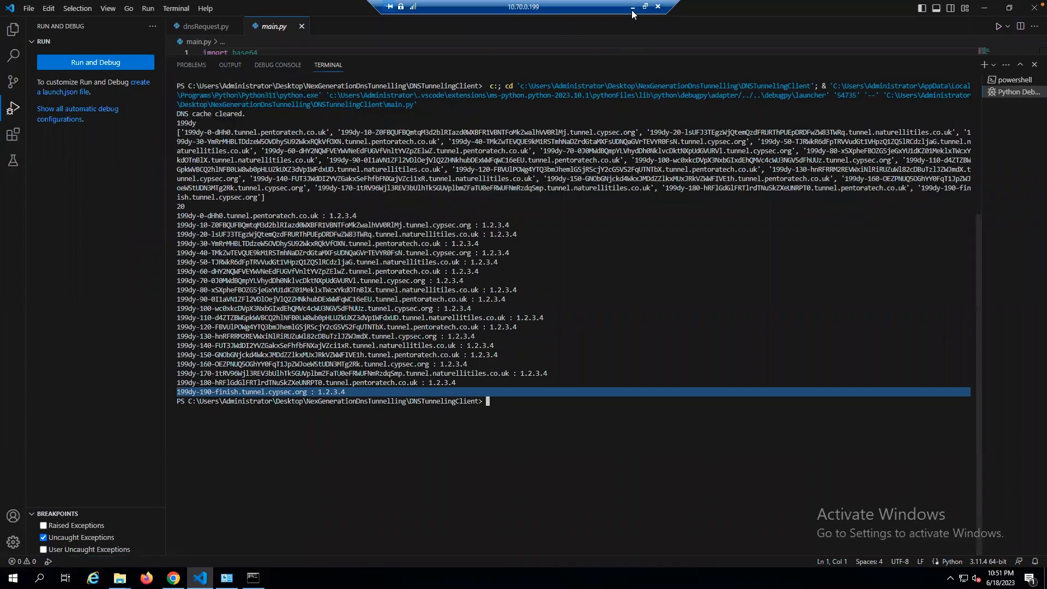
mouse_move(632, 12)
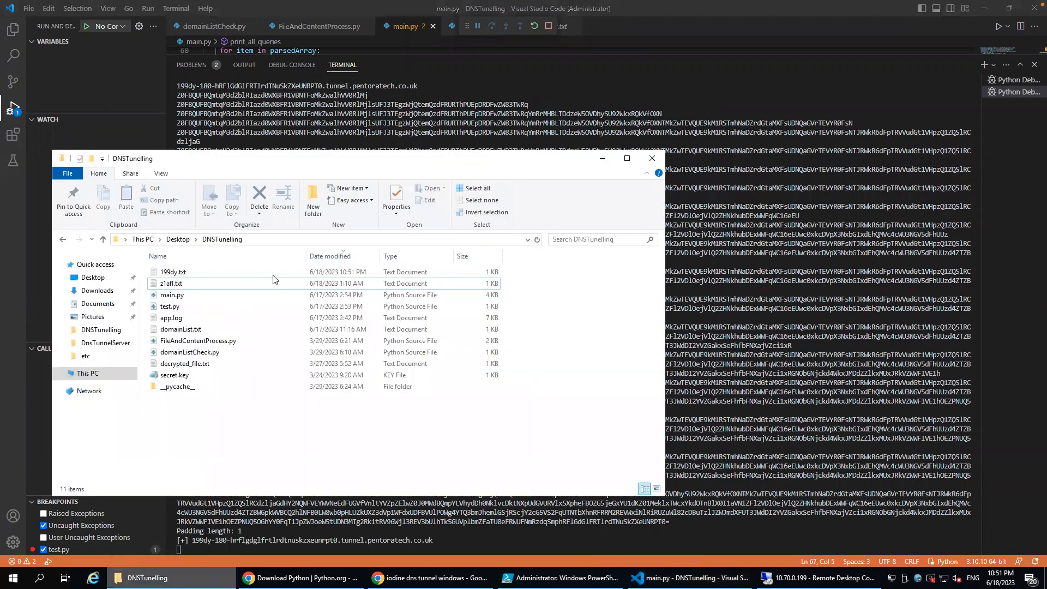
Open 199dy.txt, the newly received file in the DNSTunelling folder
left_click(172, 272)
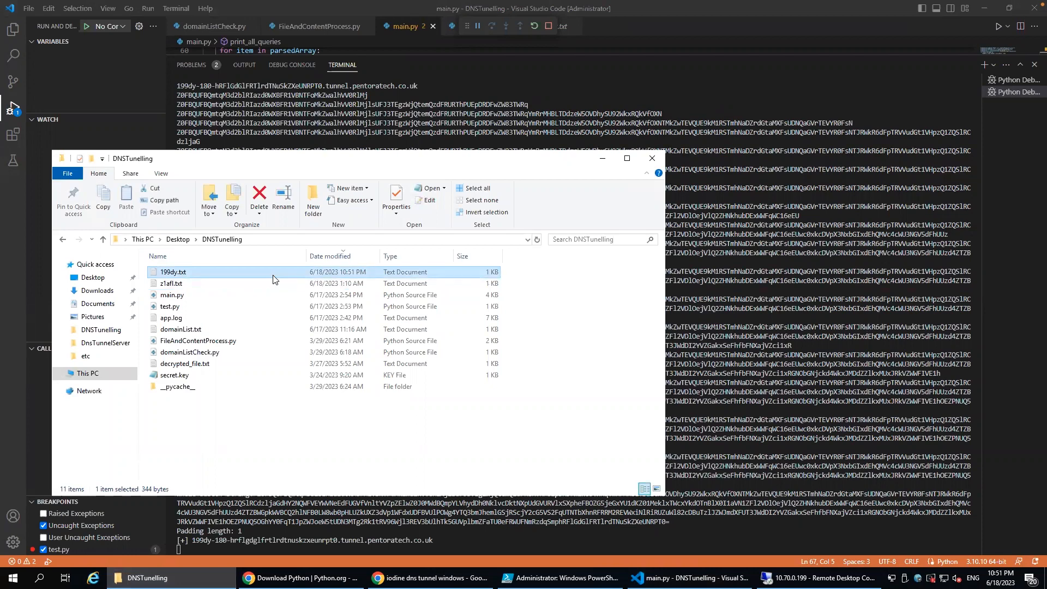
double_click(173, 271)
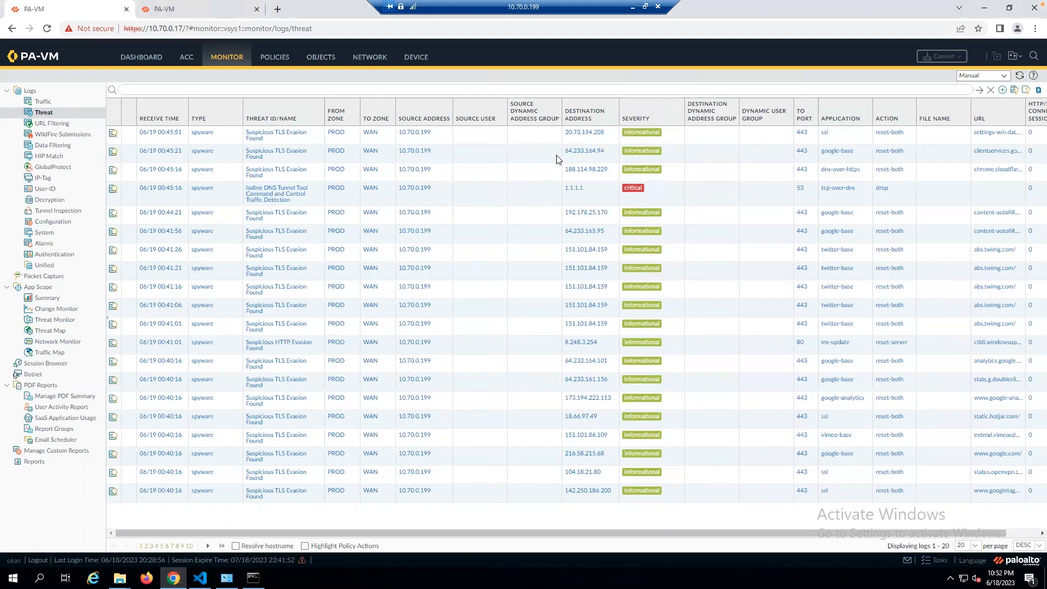
mouse_move(490, 539)
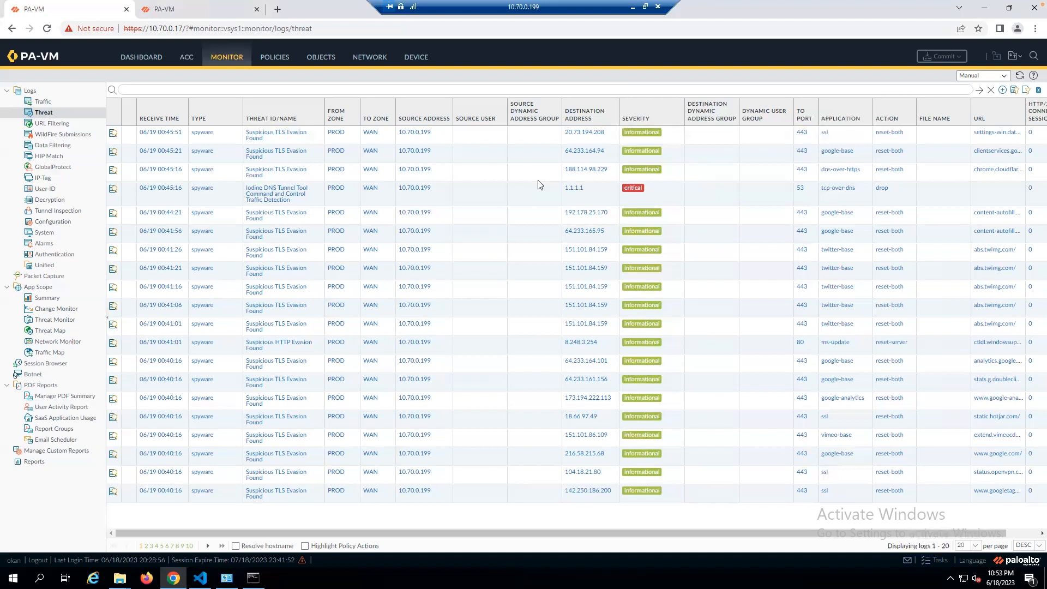
mouse_move(503, 190)
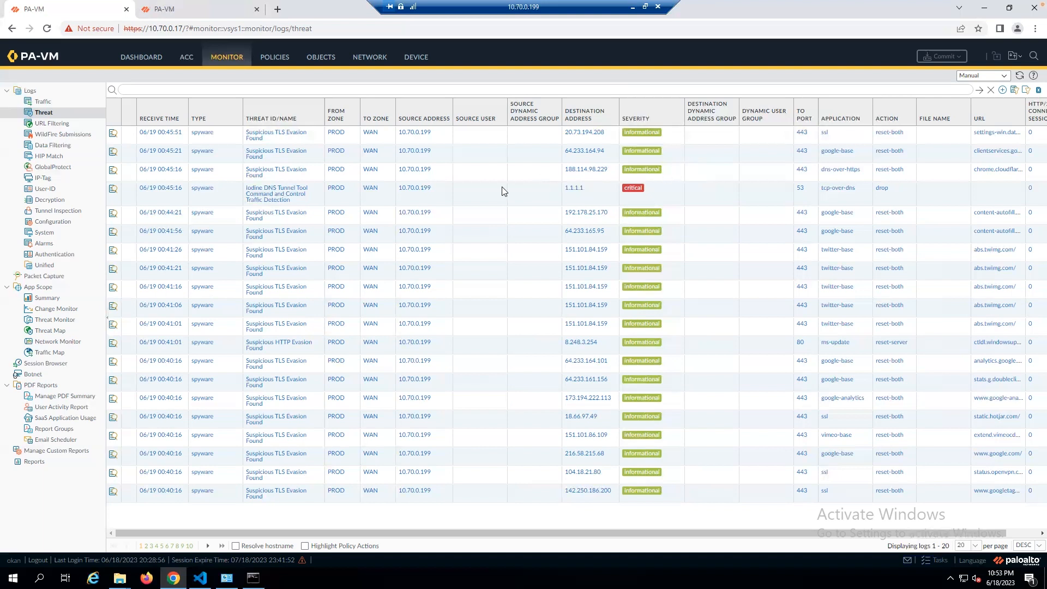
mouse_move(89, 133)
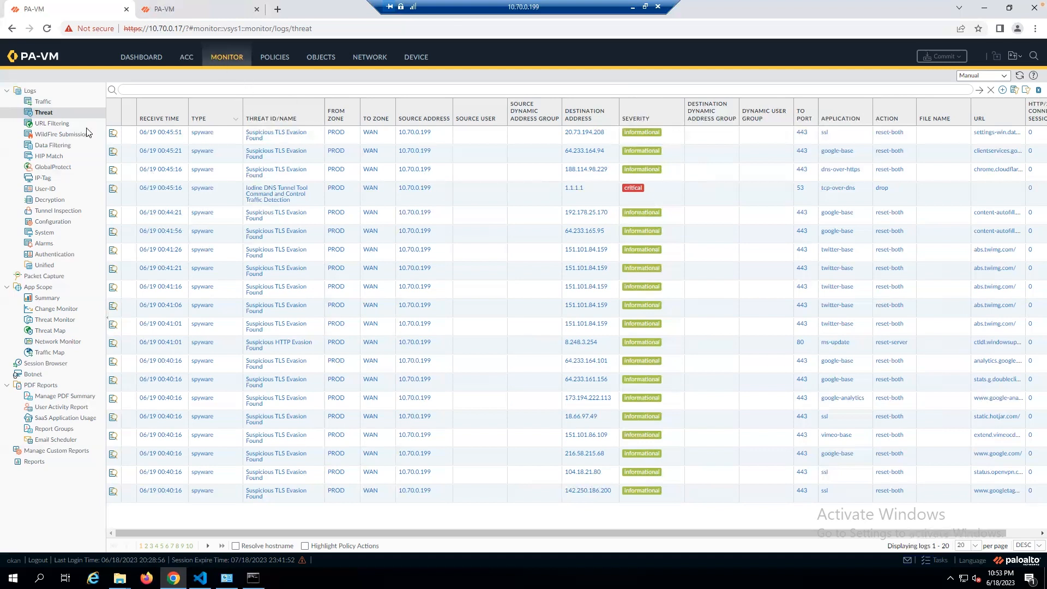